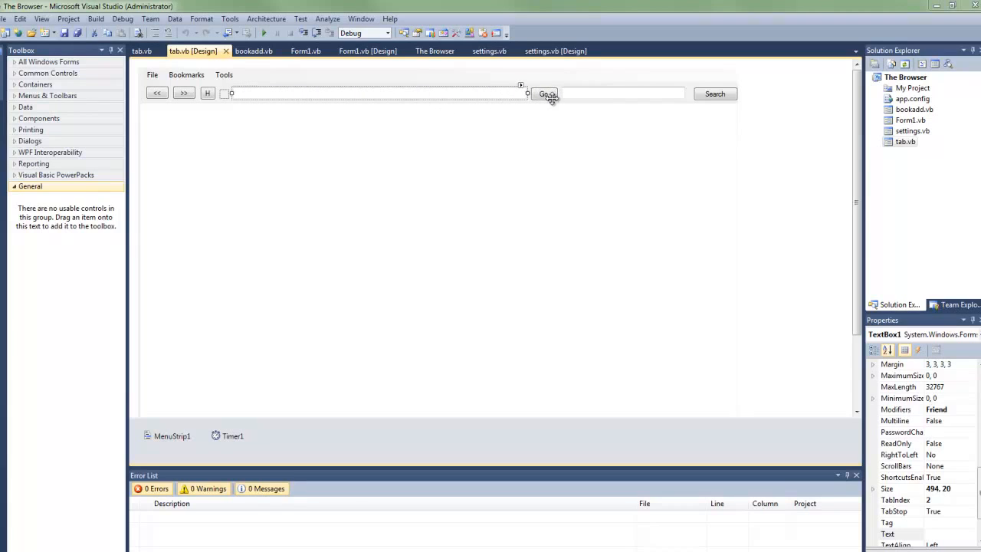
# Select the Go button on the tab form to confirm its (Name) is Button3
pyautogui.click(542, 93)
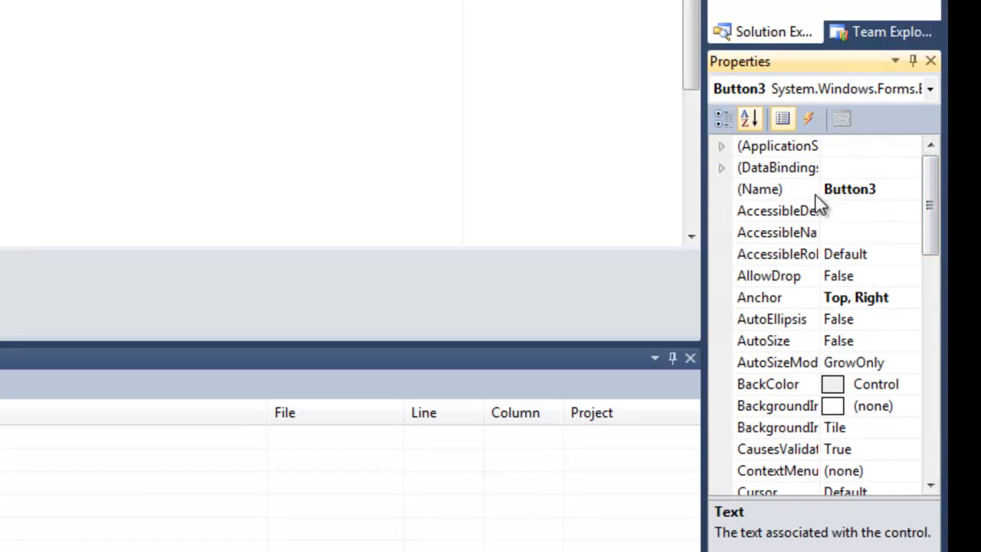
pyautogui.moveTo(849, 218)
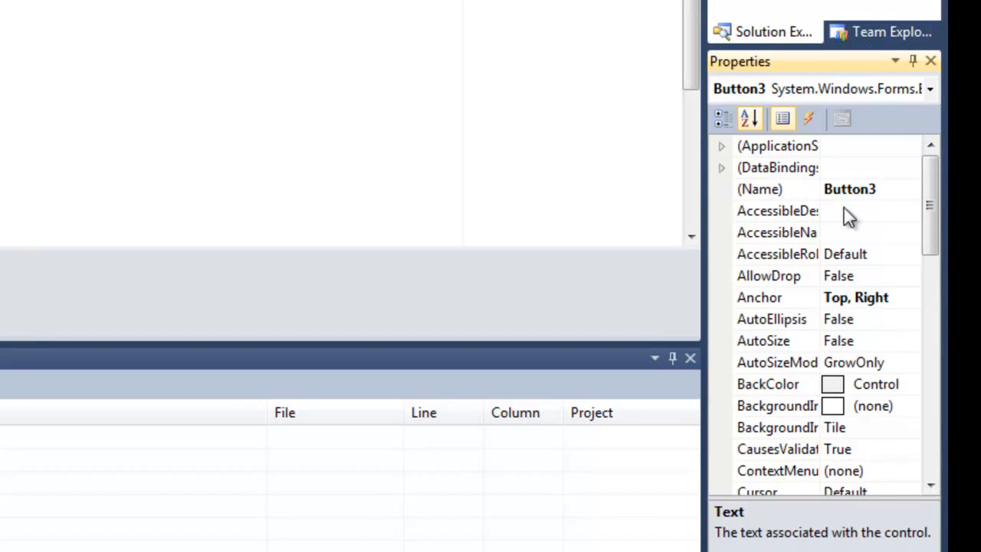
pyautogui.moveTo(129, 22)
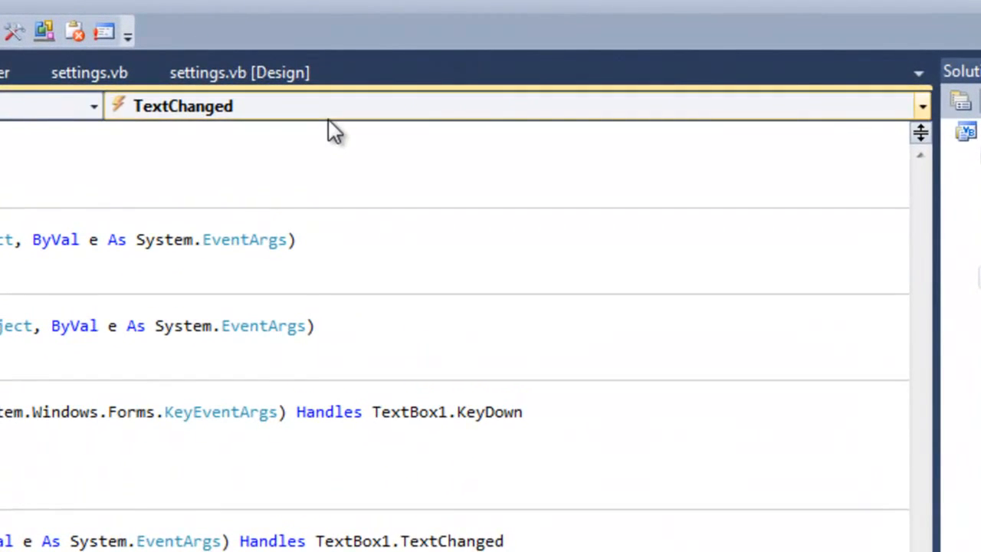
# Choose KeyDown from TextBox1's events list to reach its handler in tab.vb
pyautogui.click(901, 105)
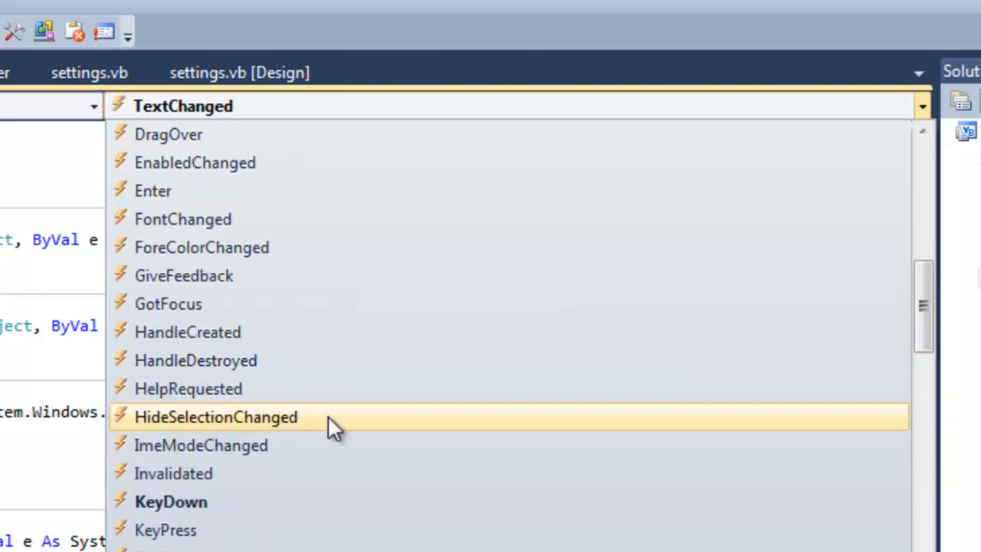
pyautogui.scroll(-3)
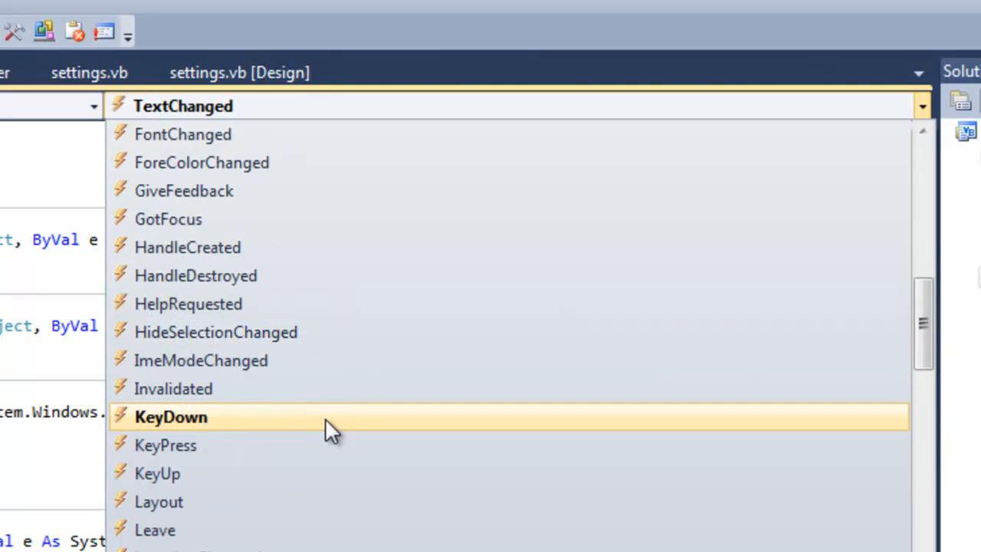
pyautogui.click(172, 417)
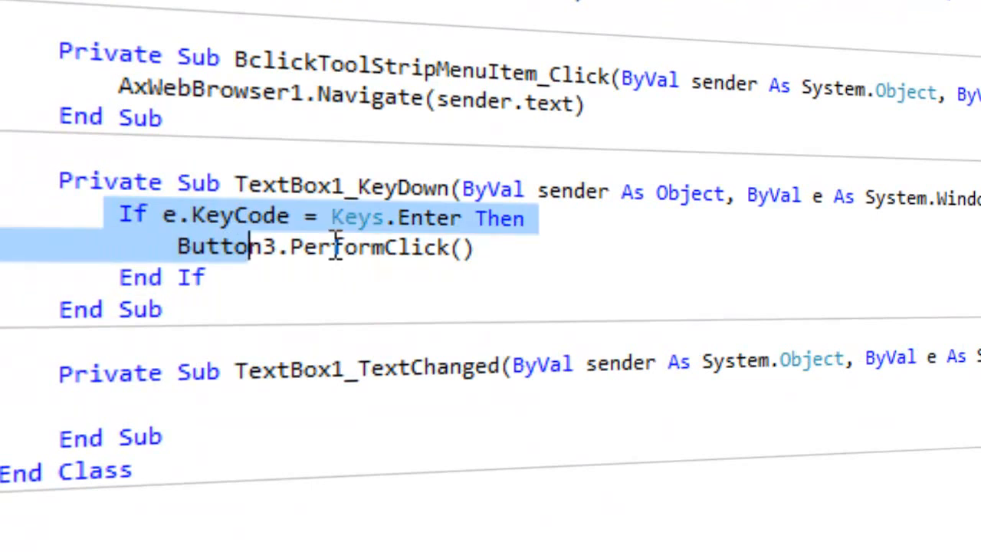
pyautogui.click(564, 284)
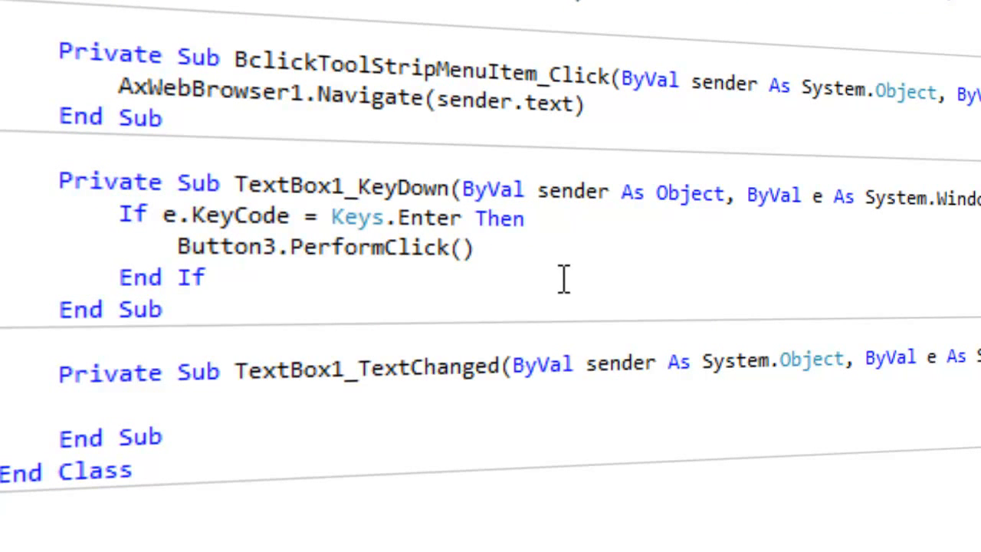
pyautogui.click(205, 277)
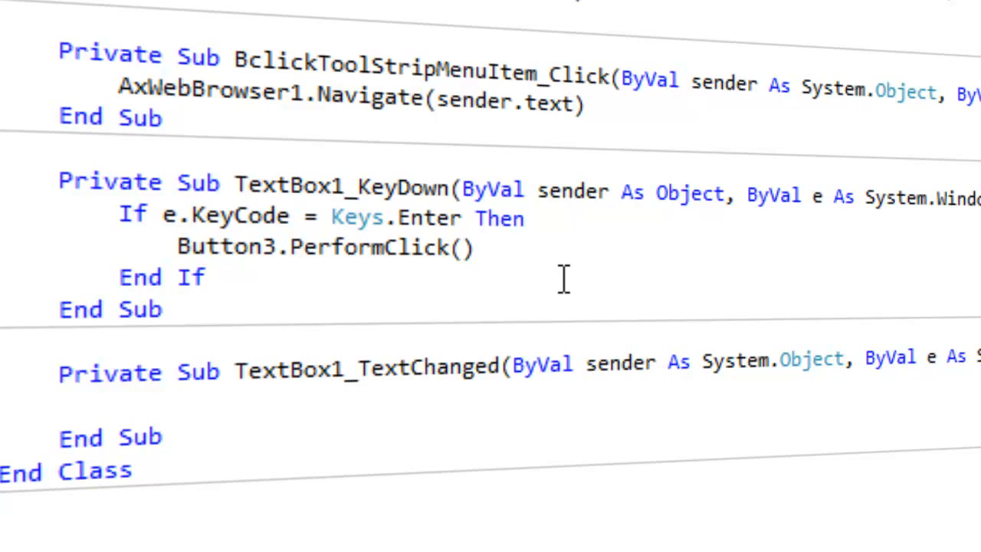
pyautogui.click(207, 278)
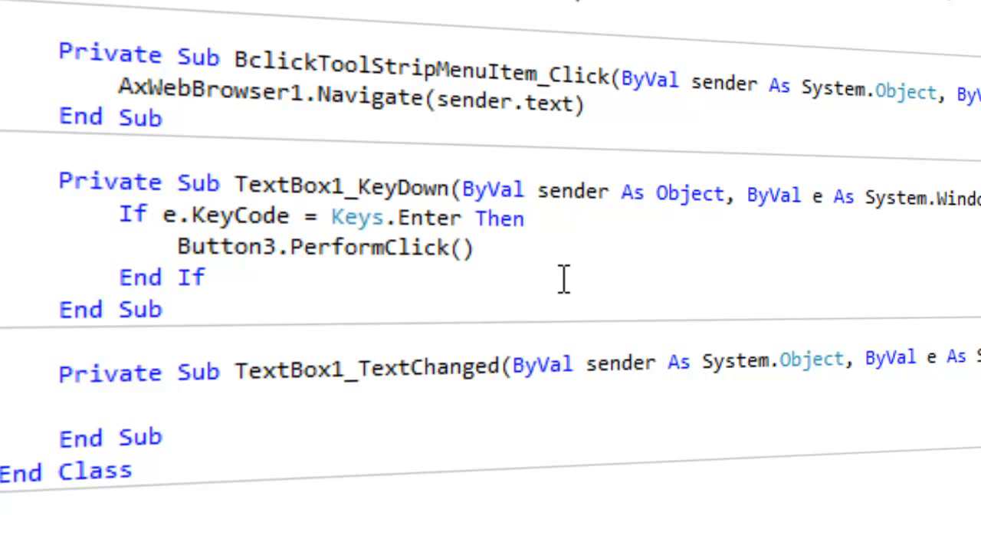
pyautogui.click(207, 278)
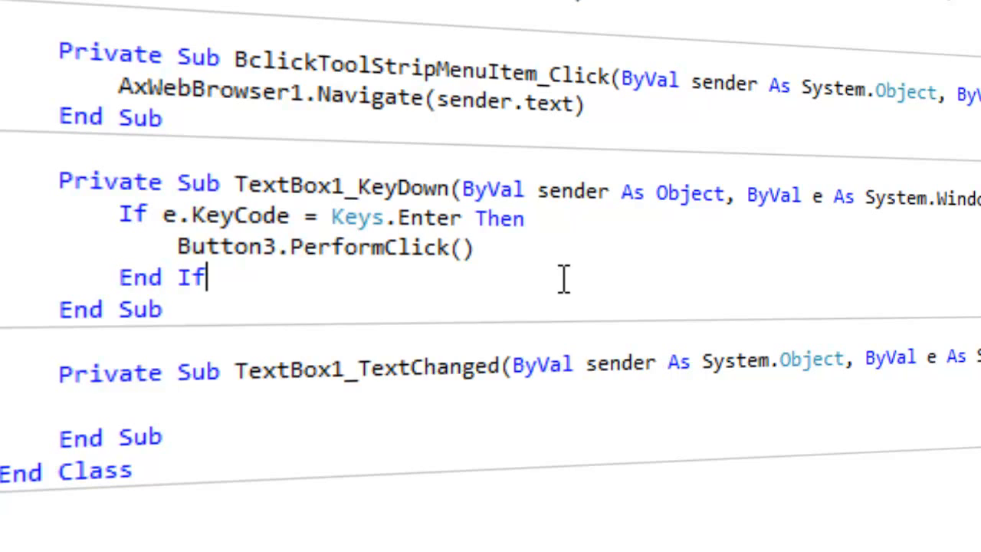